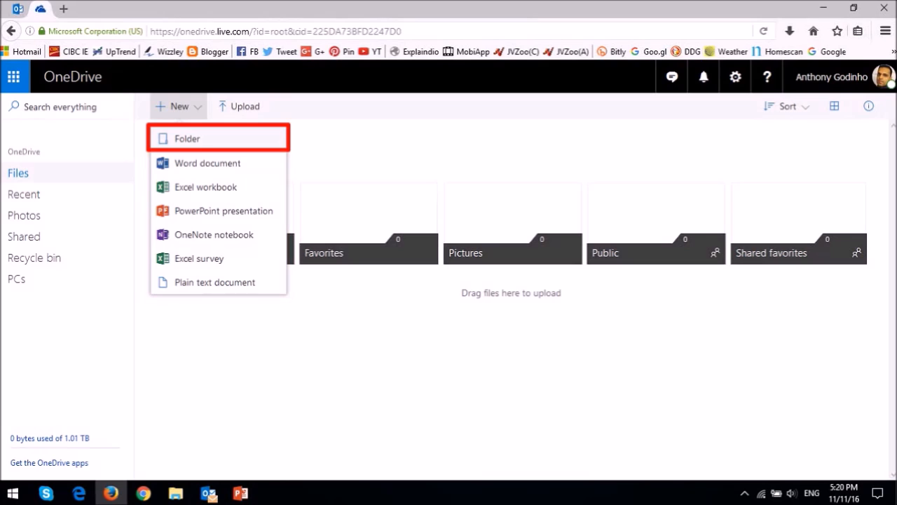
Step: Create a new folder named 'Work' among the OneDrive files
click(186, 138)
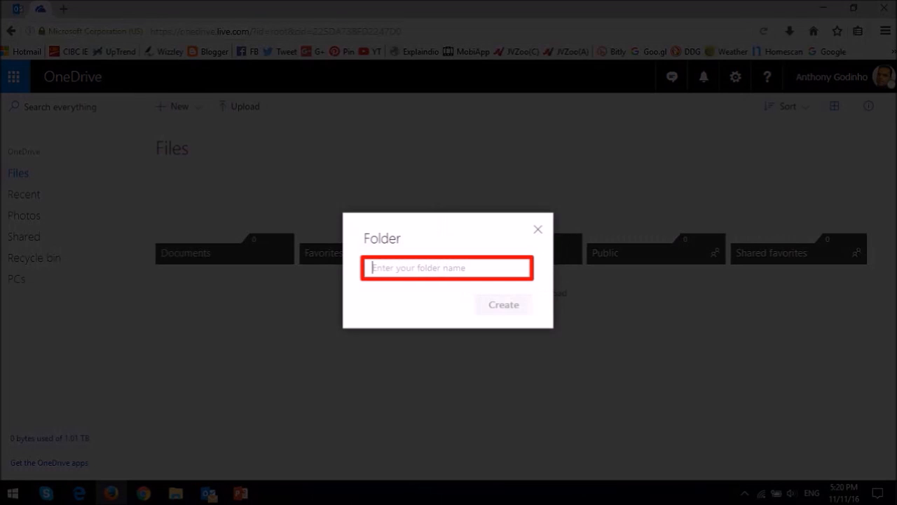
text(Work)
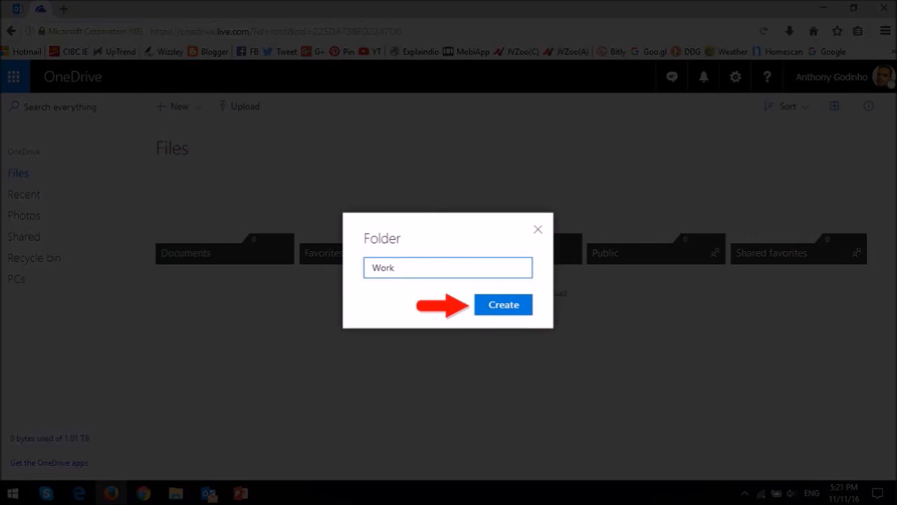
click(502, 305)
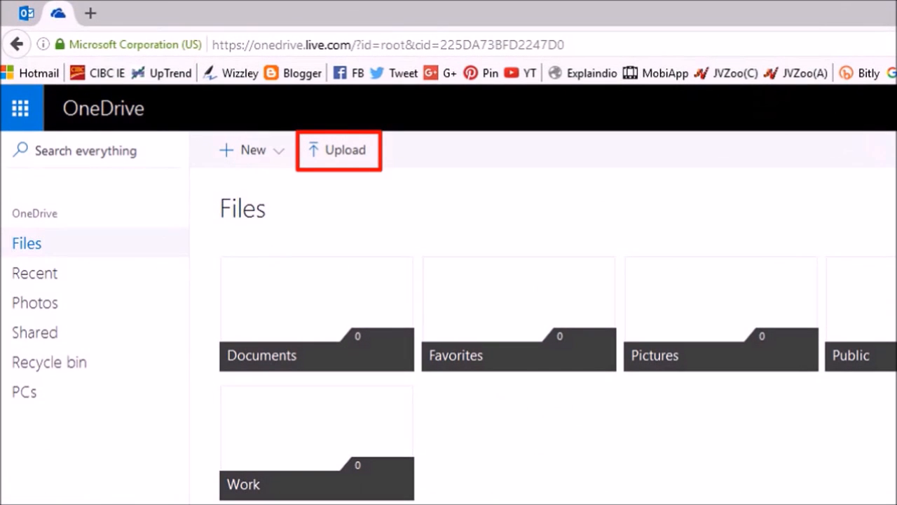
Step: Upload documents and a Windows 10 review presentation from the computer into Work
click(340, 148)
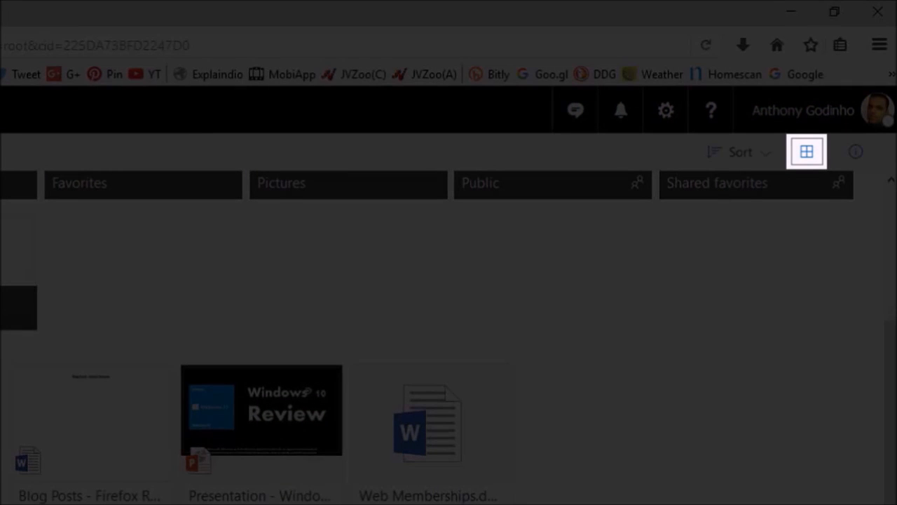
Step: Show the files as a detailed list with dates and sizes, then enter the Work folder
click(807, 151)
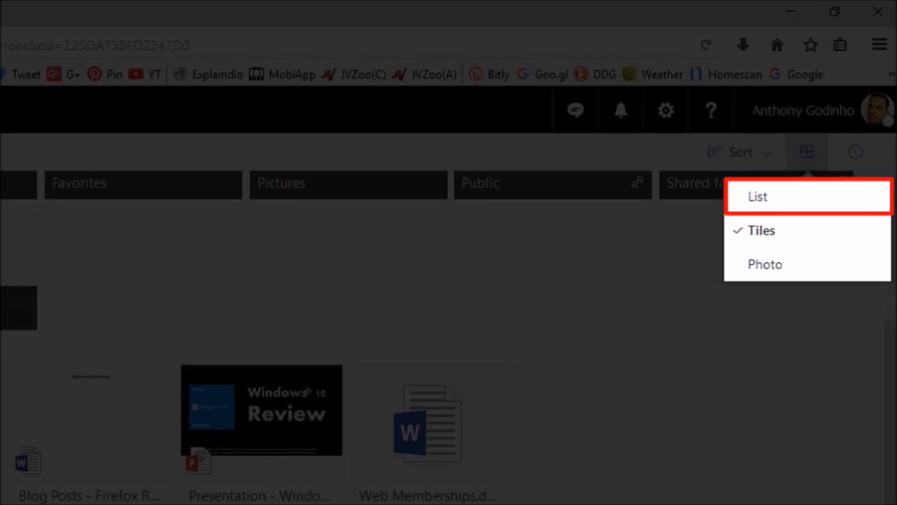
click(757, 196)
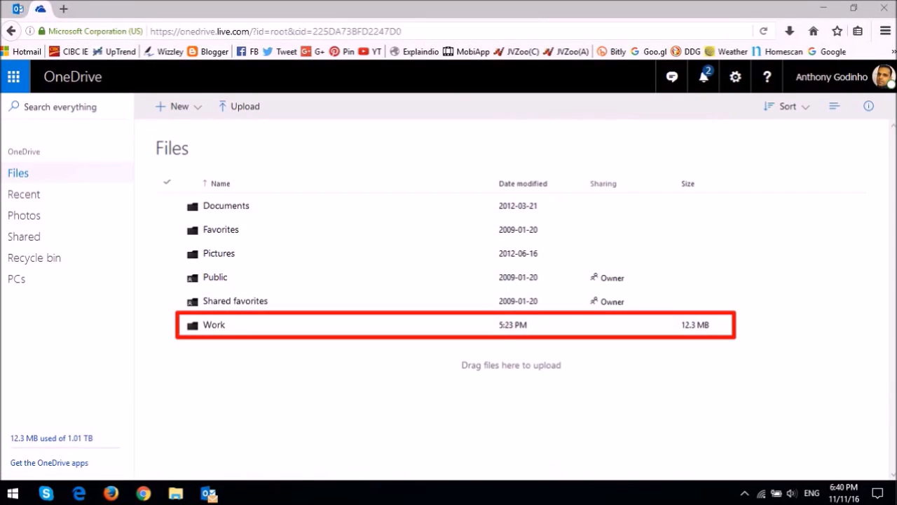
double_click(213, 324)
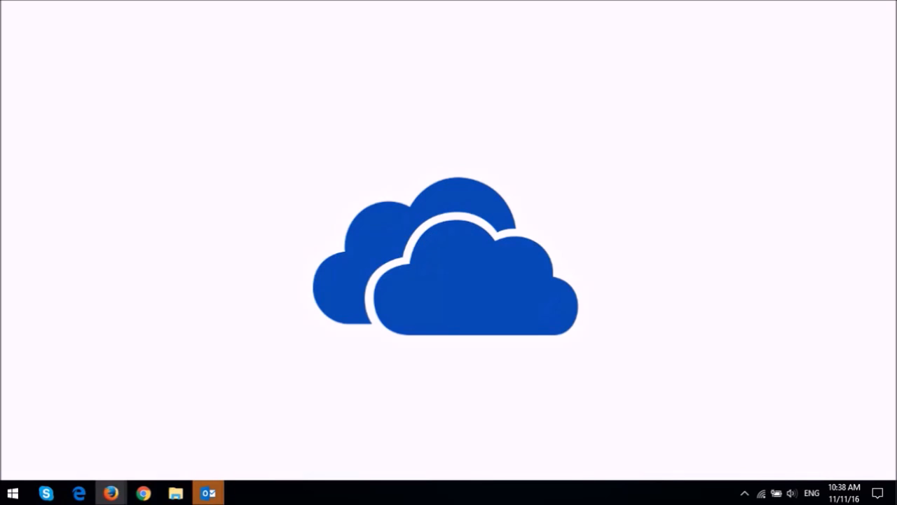
Step: Check OneDrive's sync status from the tray and open the local OneDrive folder
click(727, 382)
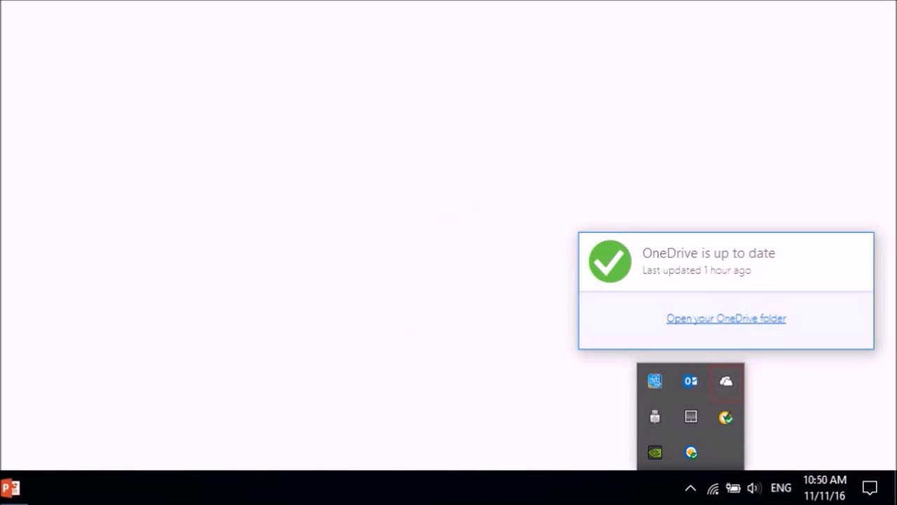
click(727, 317)
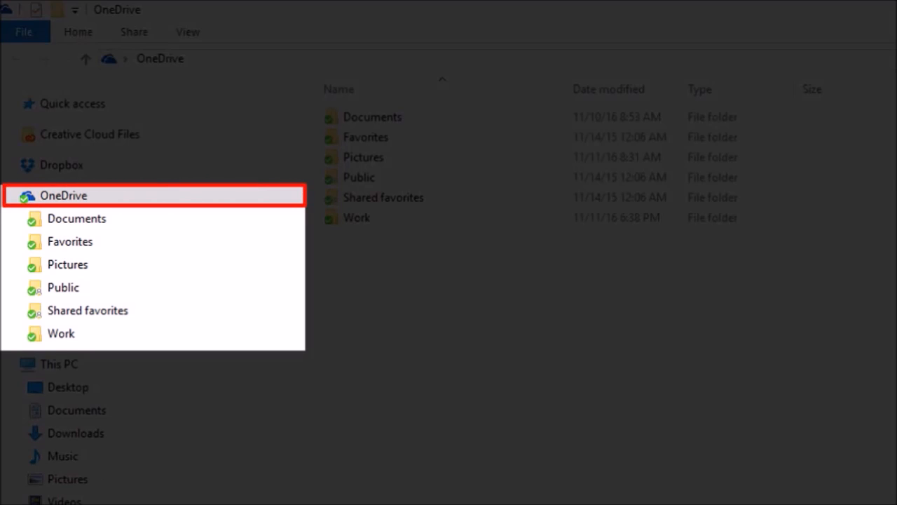
Step: From OneDrive's context menu, choose which OneDrive folders sync to this PC
right_click(63, 195)
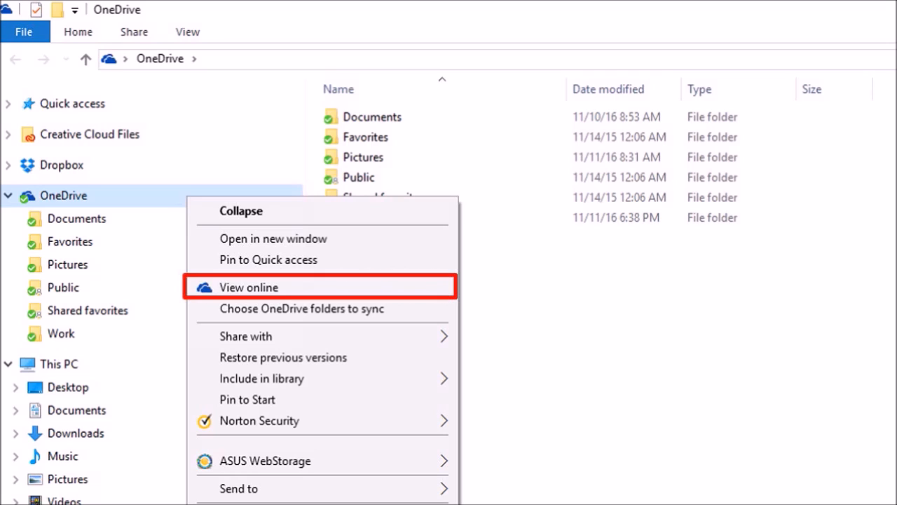
mouse_move(320, 308)
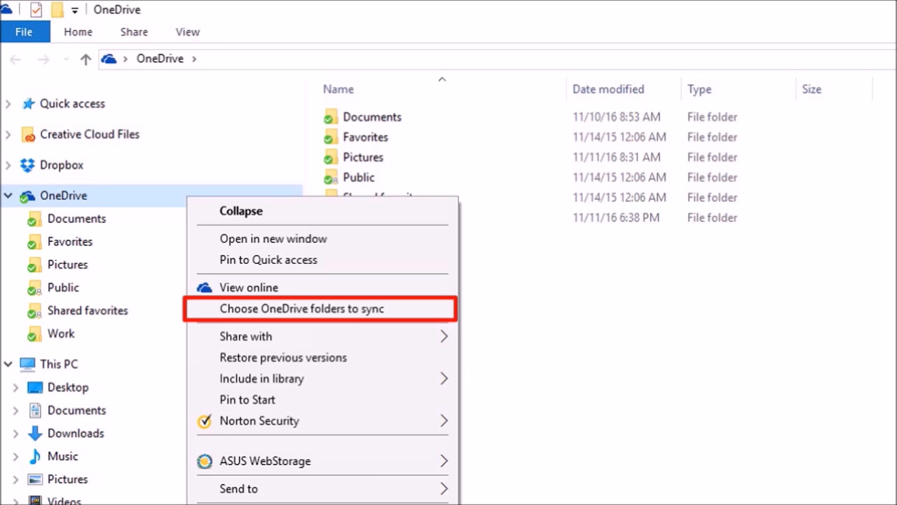
click(301, 308)
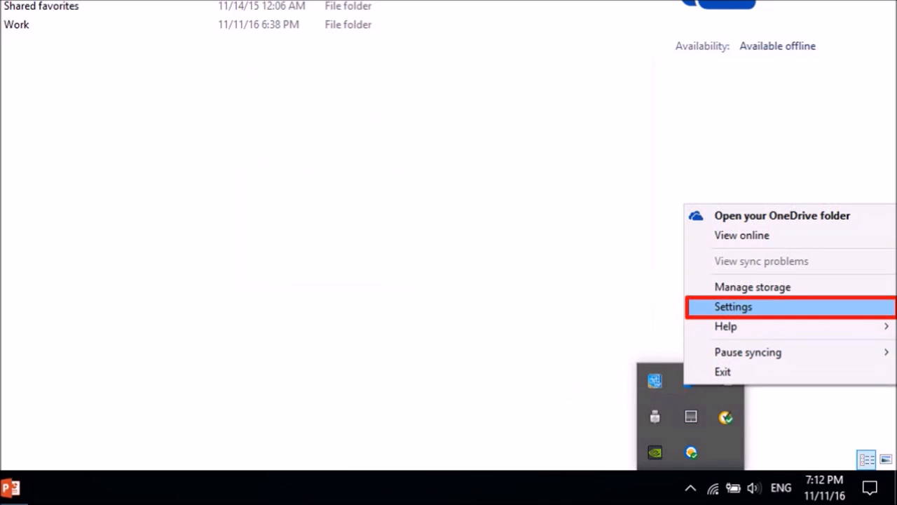
Step: Review OneDrive settings across the Account, Auto Save and Office tabs, then close them
click(732, 305)
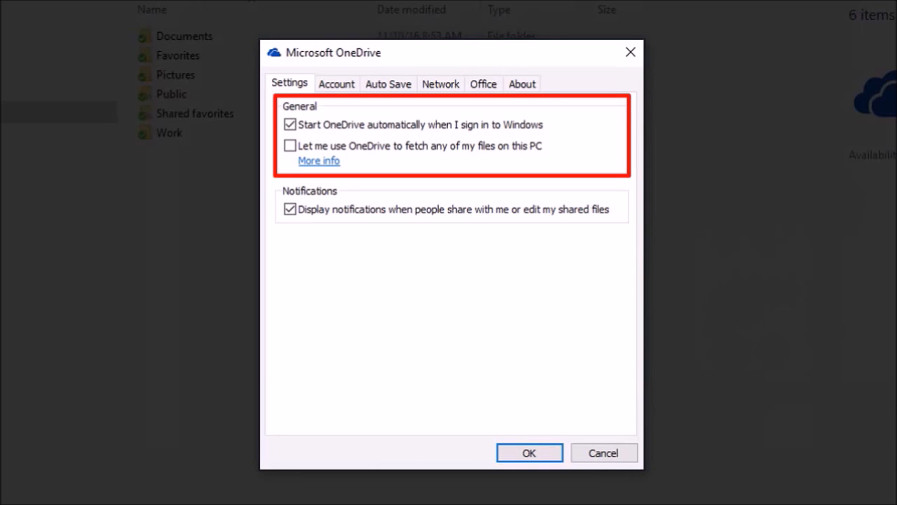
click(336, 85)
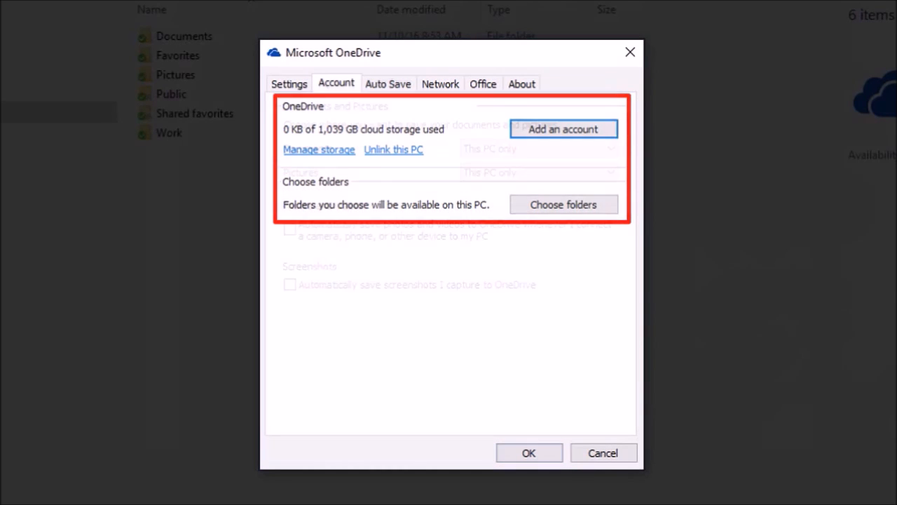
click(387, 84)
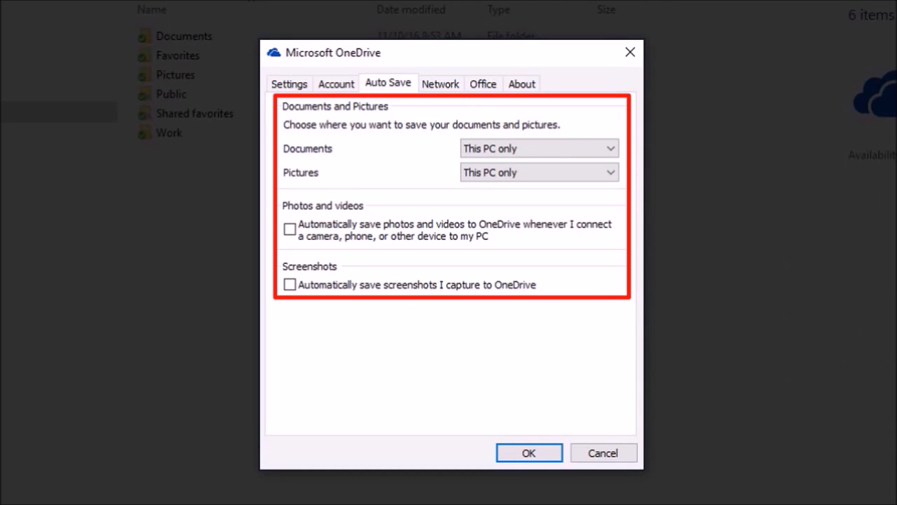
click(483, 84)
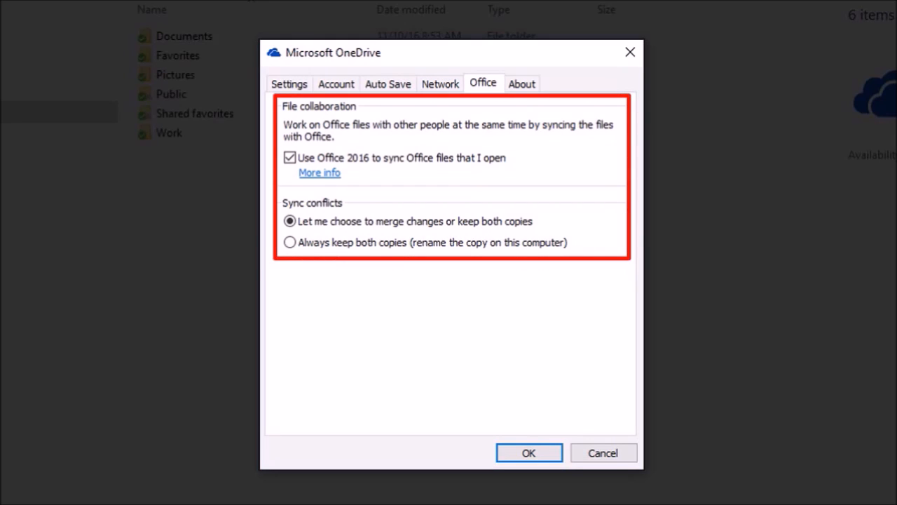
click(528, 451)
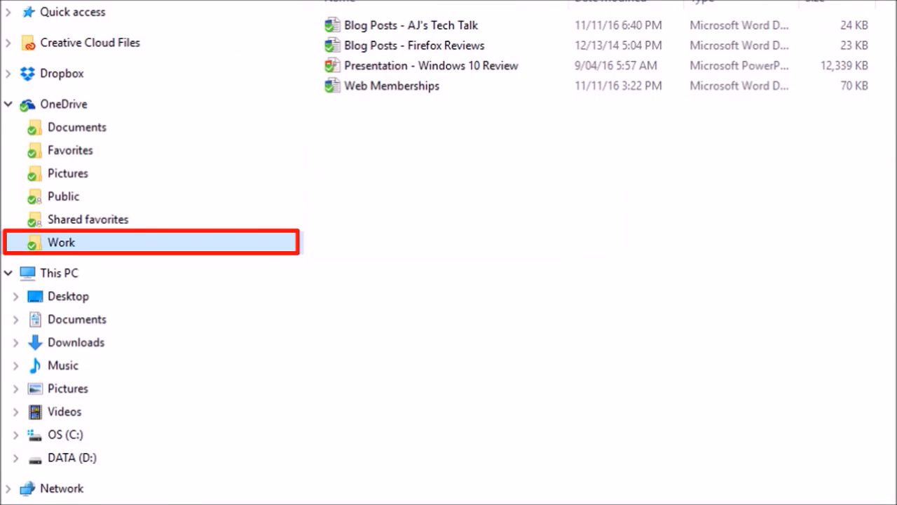
Step: Bring up sharing options for the synced Work folder, including a OneDrive link
right_click(61, 241)
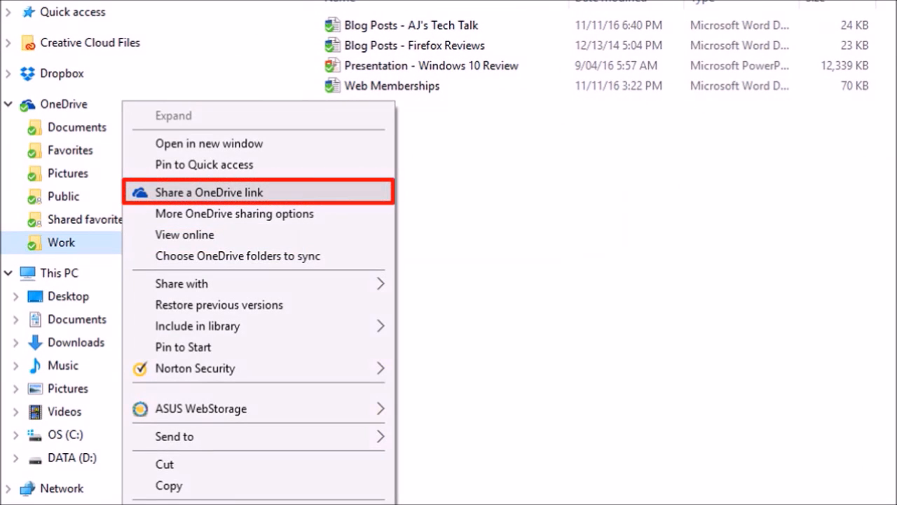